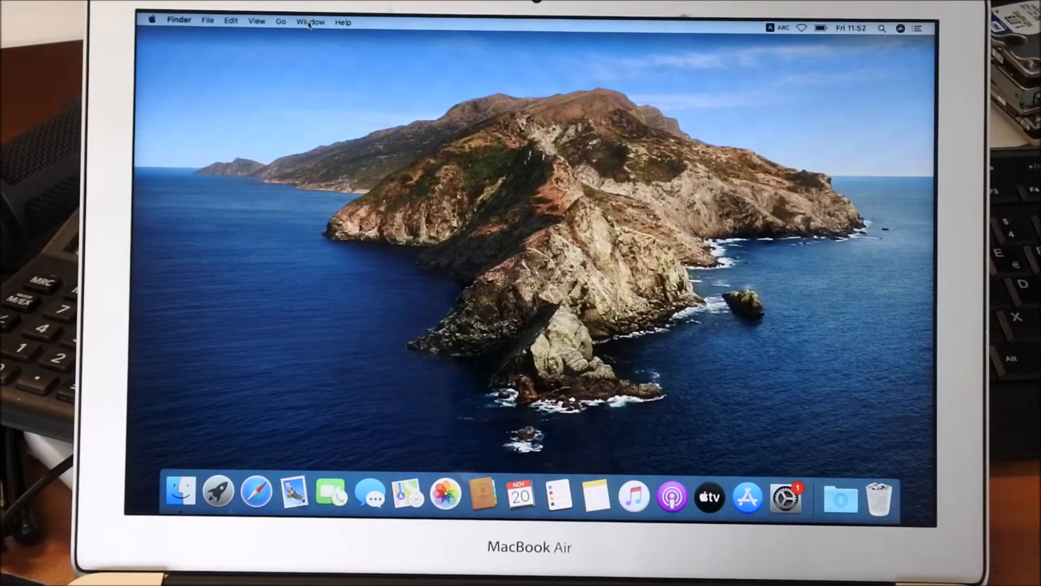
Go to Computer to show the top-level drives Macintosh HD and Network.
{"action": "left_click", "coordinate": [280, 21]}
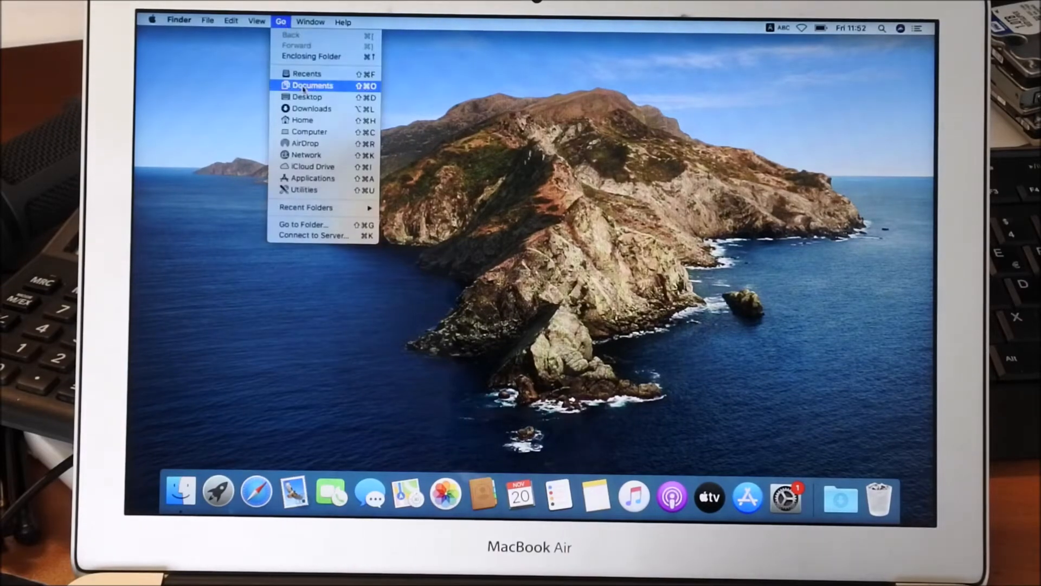
{"action": "mouse_move", "coordinate": [309, 131]}
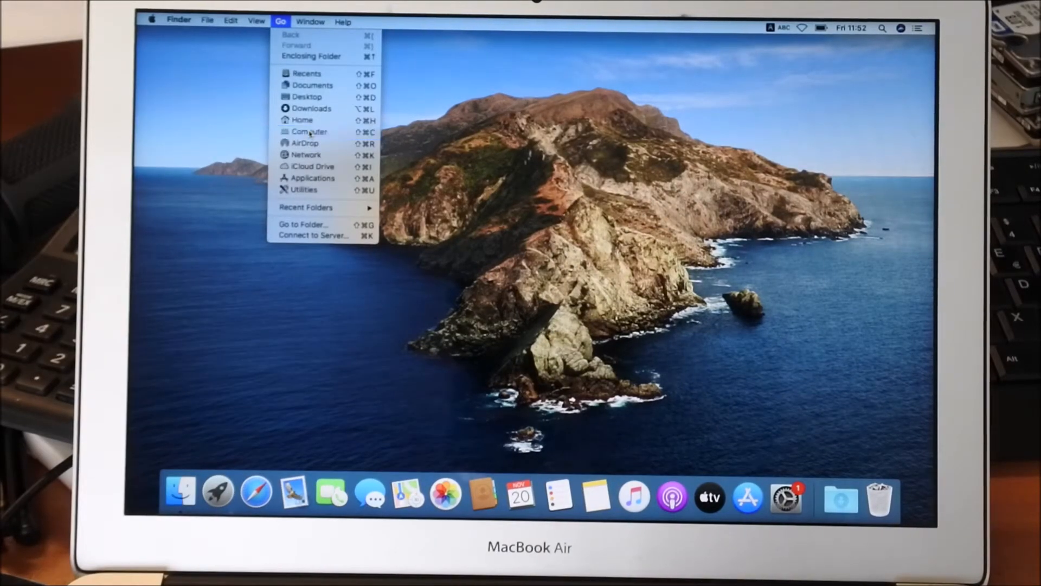
{"action": "left_click", "coordinate": [309, 131]}
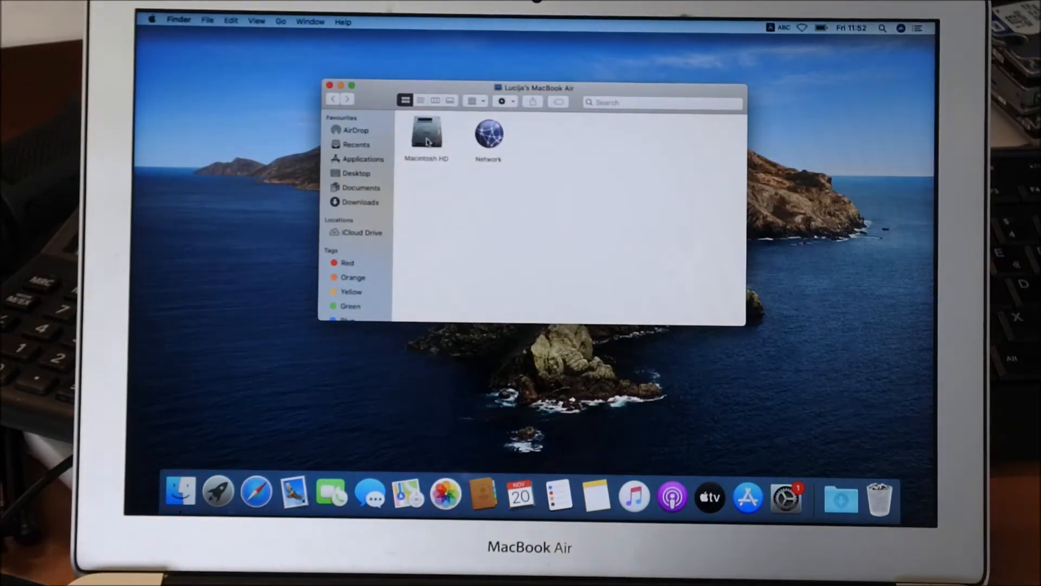
Navigate Macintosh HD › Library › Application Support and select the Microsoft folder.
{"action": "double_click", "coordinate": [425, 131]}
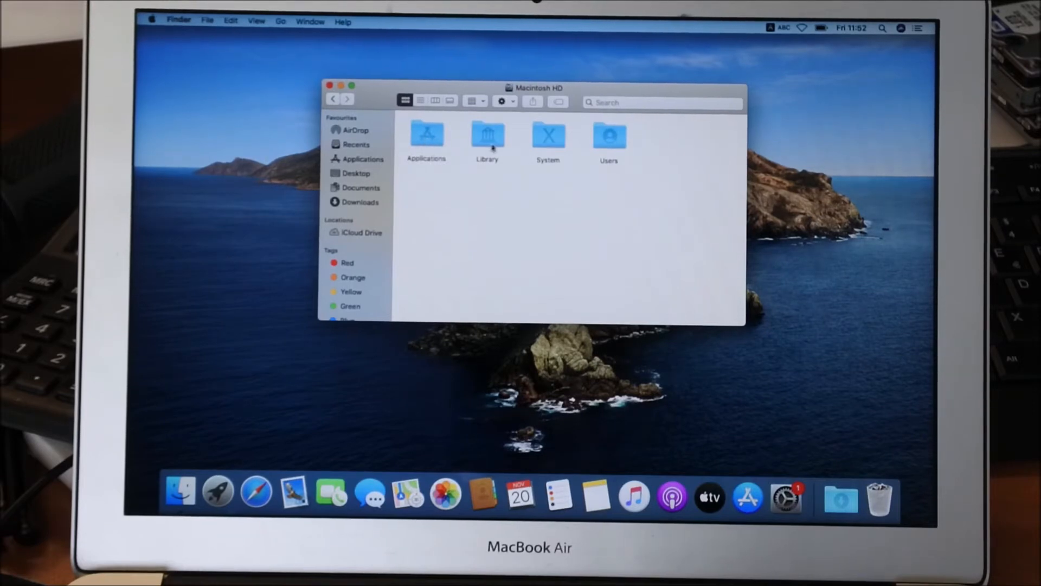
{"action": "left_click", "coordinate": [487, 136]}
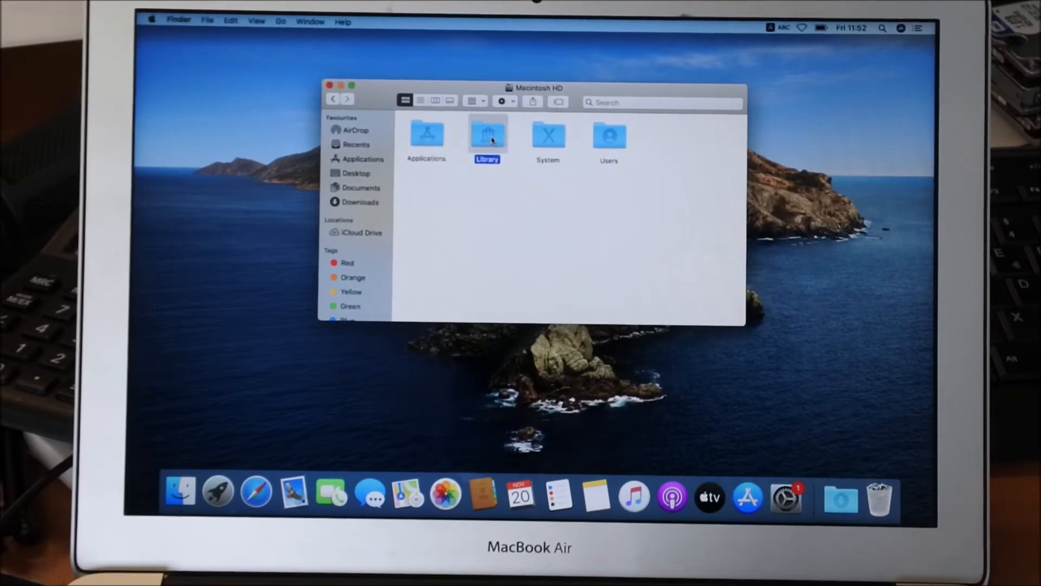
{"action": "double_click", "coordinate": [487, 137]}
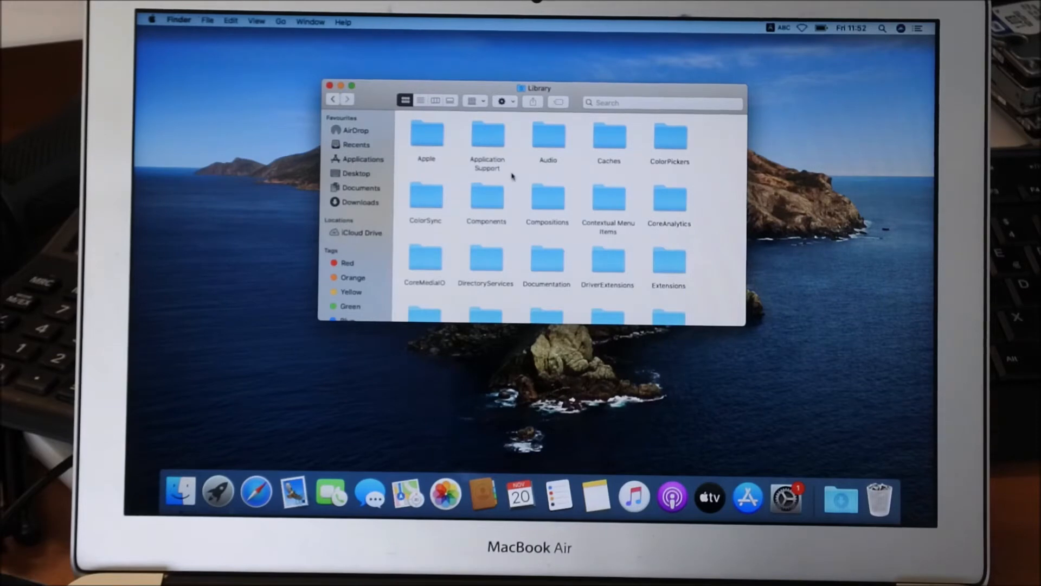
{"action": "scroll", "scroll_direction": "down", "scroll_amount": 3}
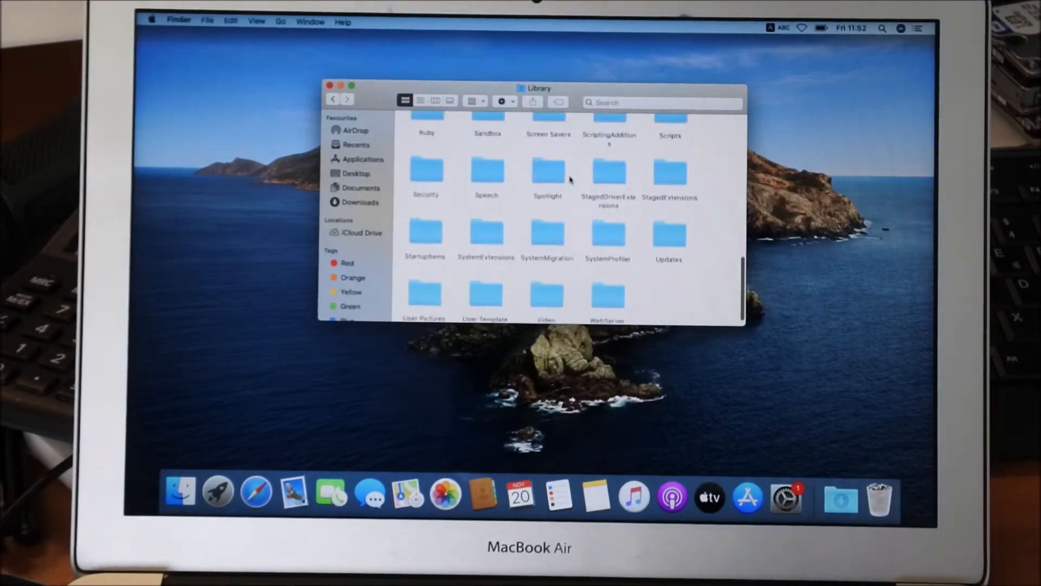
{"action": "scroll", "scroll_direction": "up", "scroll_amount": 3}
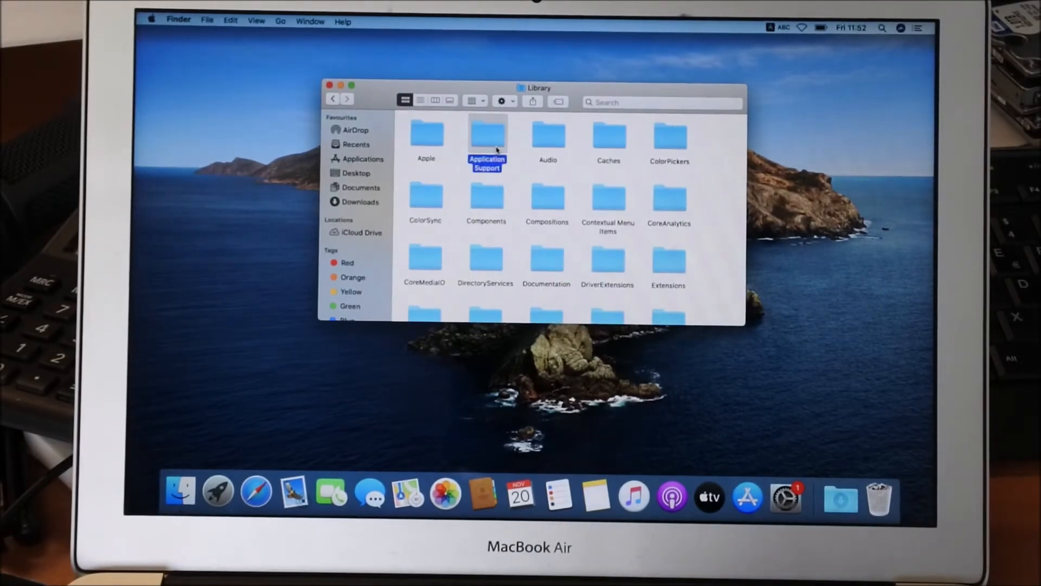
{"action": "double_click", "coordinate": [487, 137]}
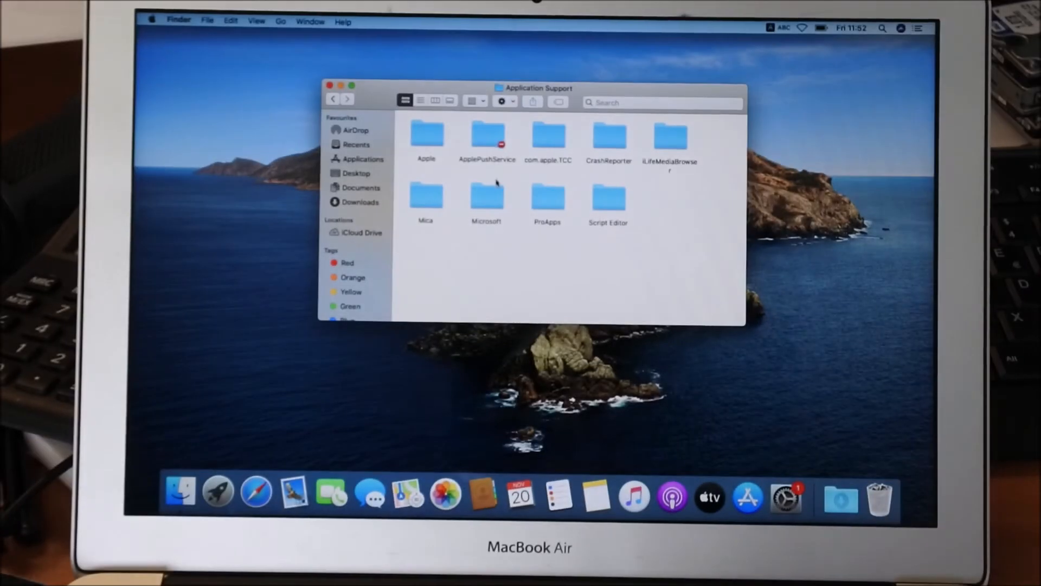
{"action": "left_click", "coordinate": [486, 197]}
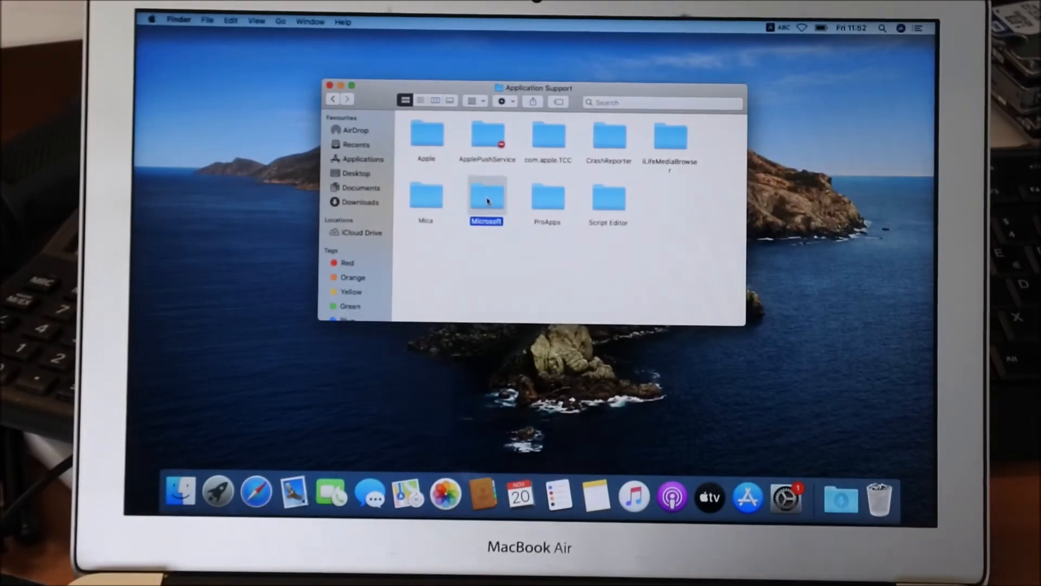
Open the Microsoft folder to reveal the MAU2.0 folder inside.
{"action": "double_click", "coordinate": [486, 200]}
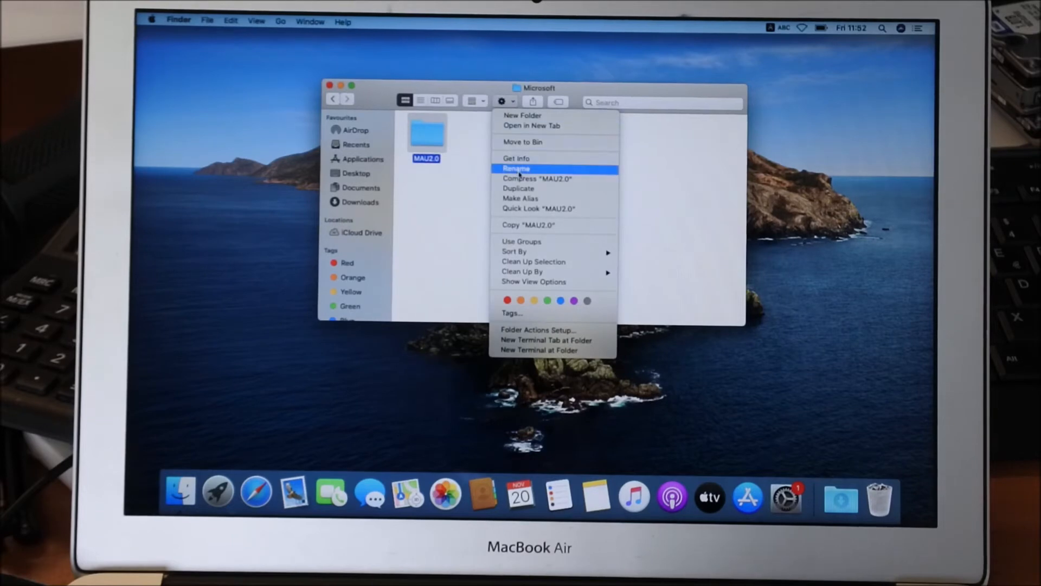
{"action": "mouse_move", "coordinate": [532, 126]}
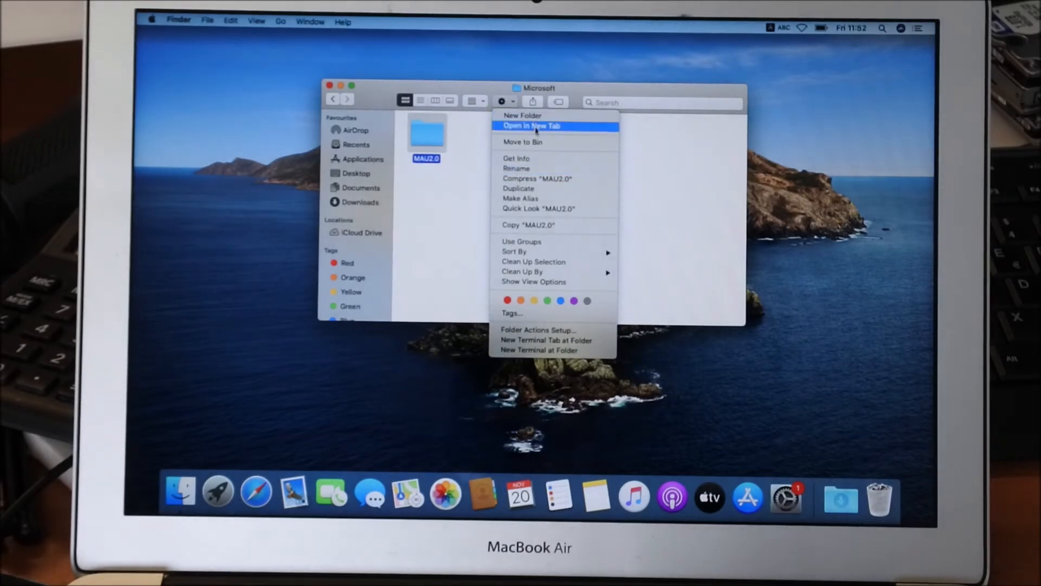
{"action": "mouse_move", "coordinate": [538, 208]}
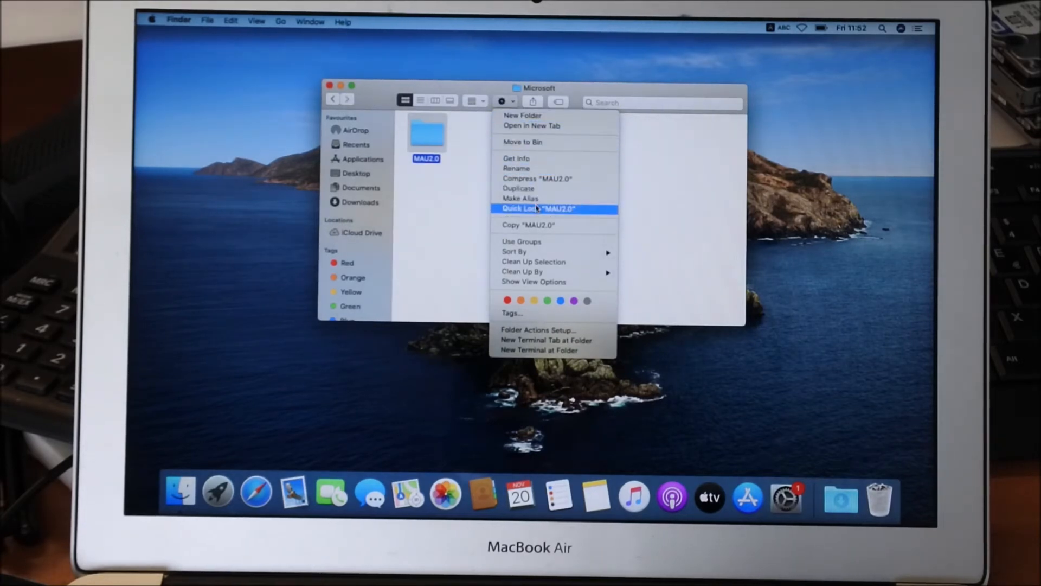
{"action": "mouse_move", "coordinate": [537, 155]}
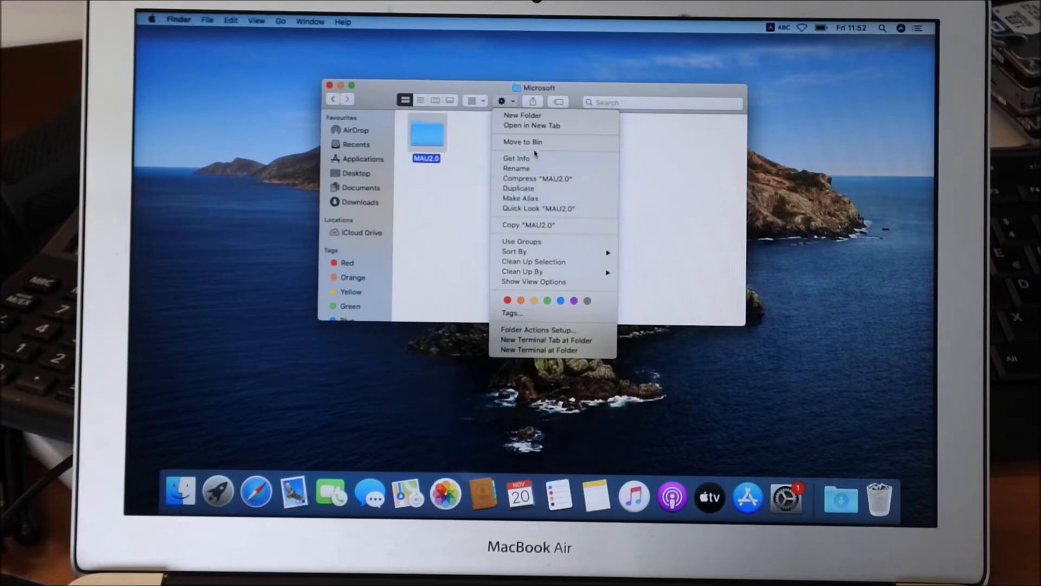
{"action": "mouse_move", "coordinate": [522, 141]}
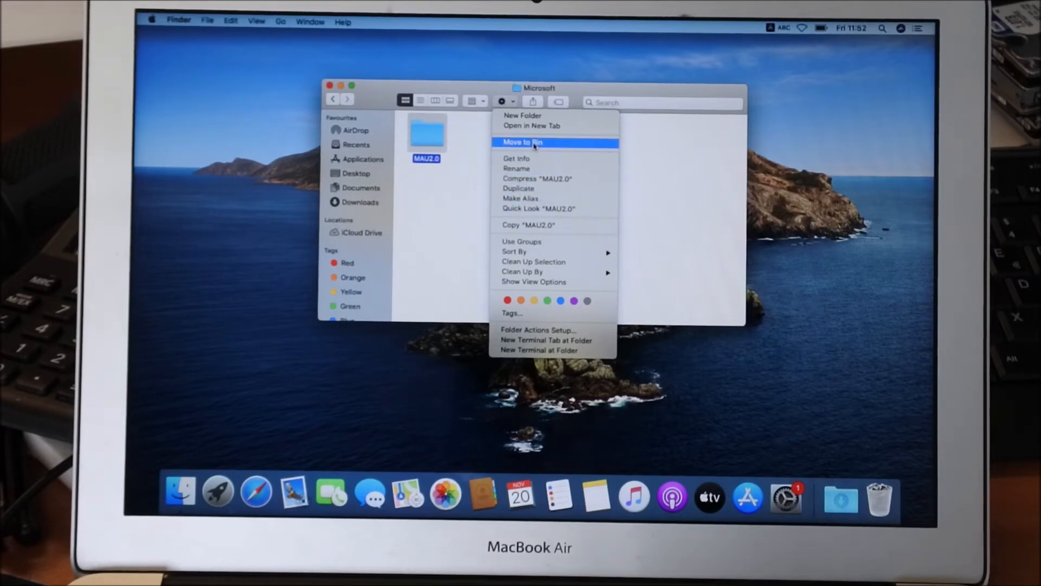
Move MAU2.0 to the Bin, authorising with the administrator password.
{"action": "left_click", "coordinate": [522, 141]}
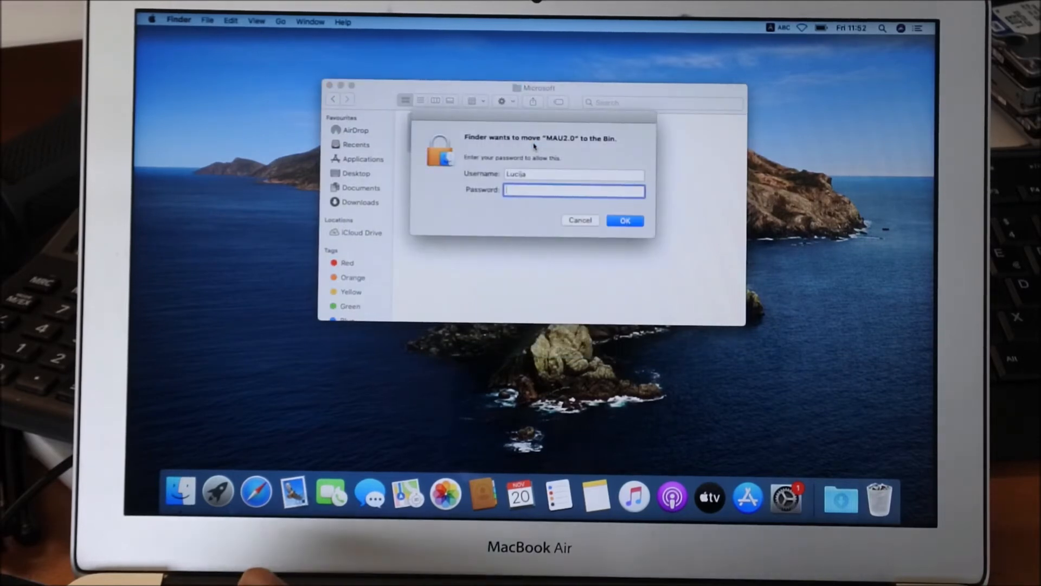
{"action": "type", "text": "••••"}
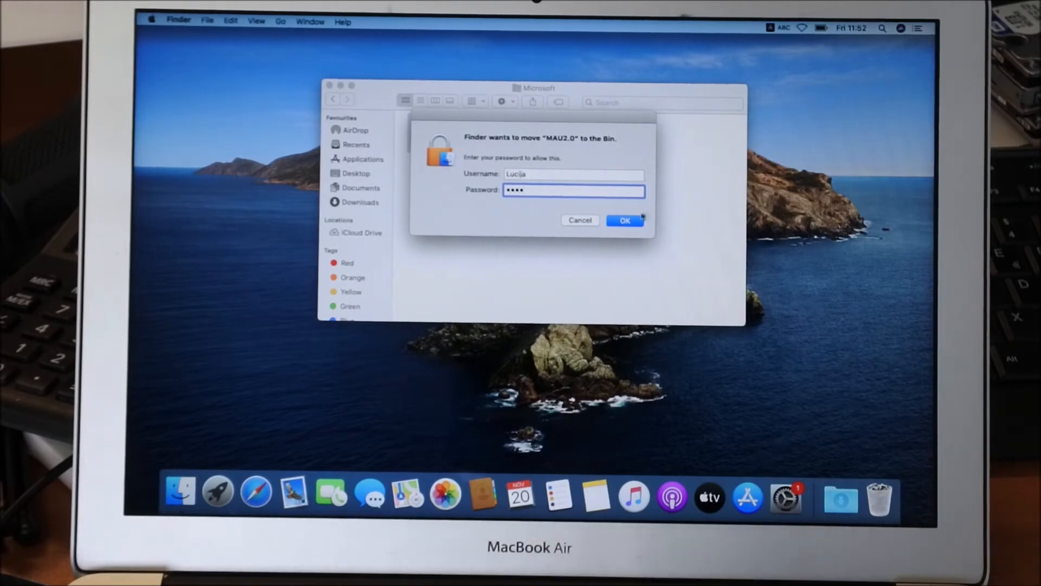
{"action": "left_click", "coordinate": [624, 220]}
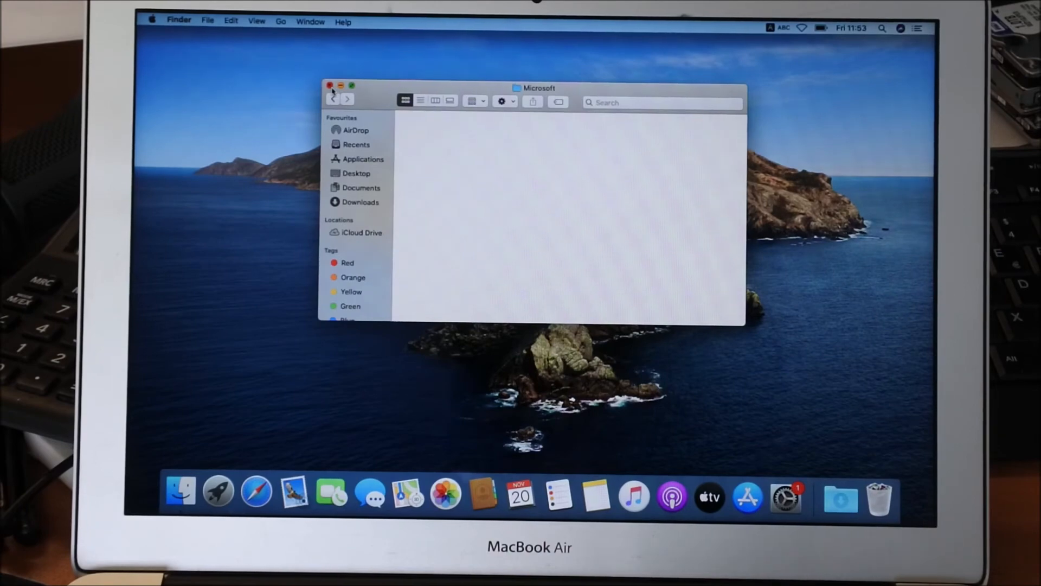
Empty the Bin, permanently erasing MAU2.0 and Recovered files.
{"action": "left_click", "coordinate": [330, 84]}
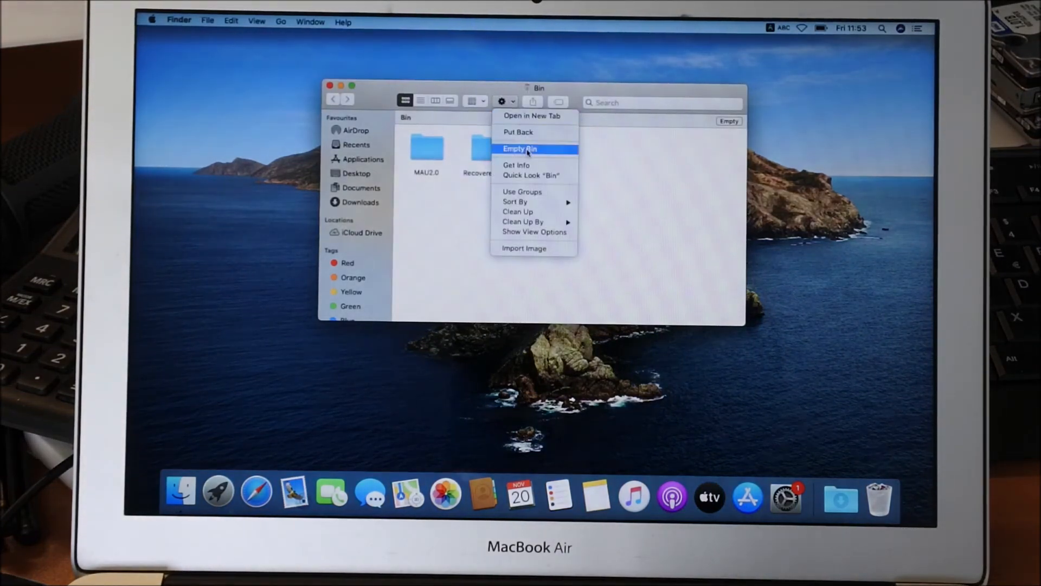
{"action": "left_click", "coordinate": [520, 149]}
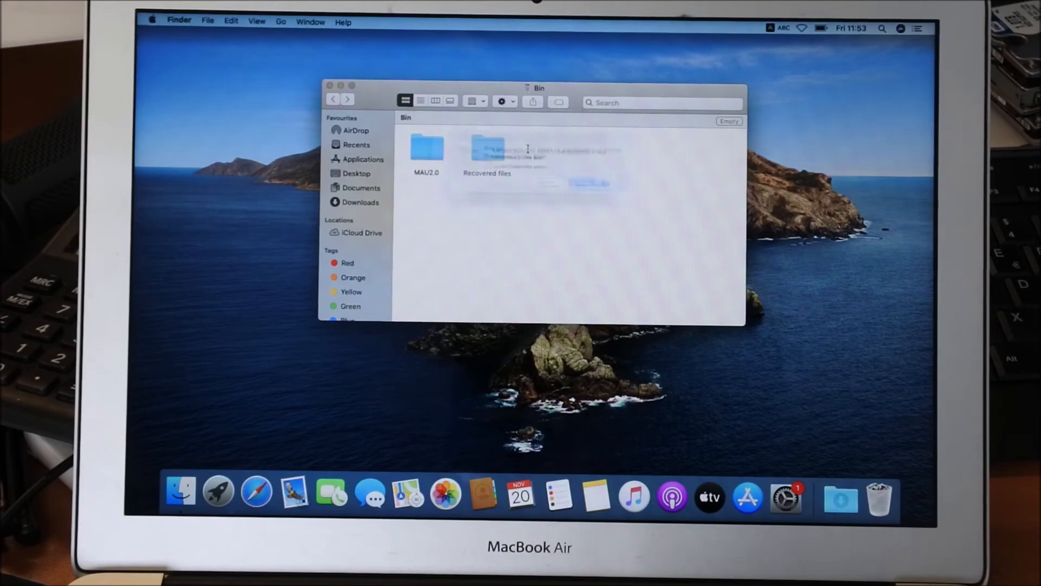
{"action": "left_click", "coordinate": [329, 84]}
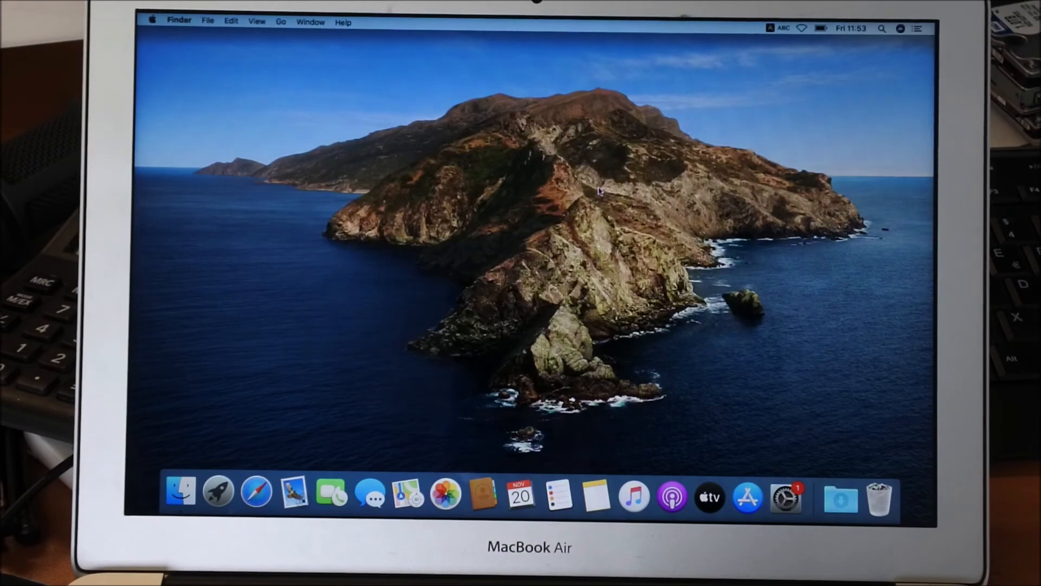